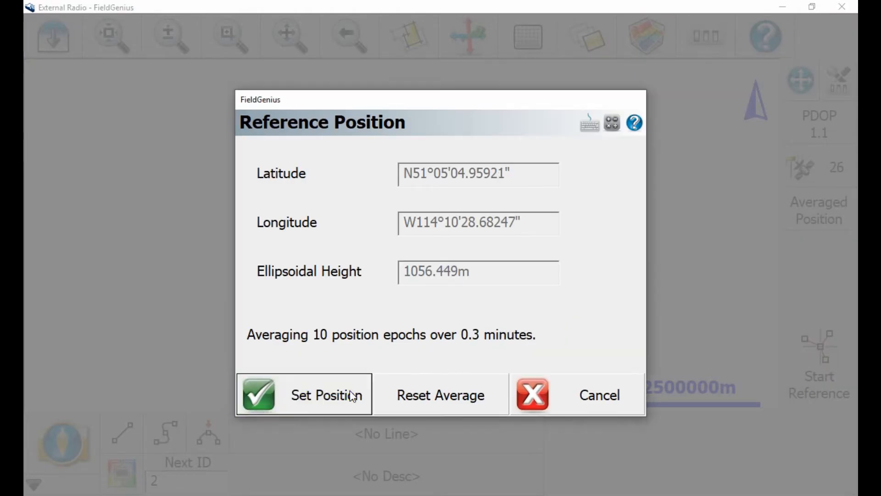
Accept the averaged base position and set S321 antenna height 1.500 m to mount bottom.
left_click(303, 394)
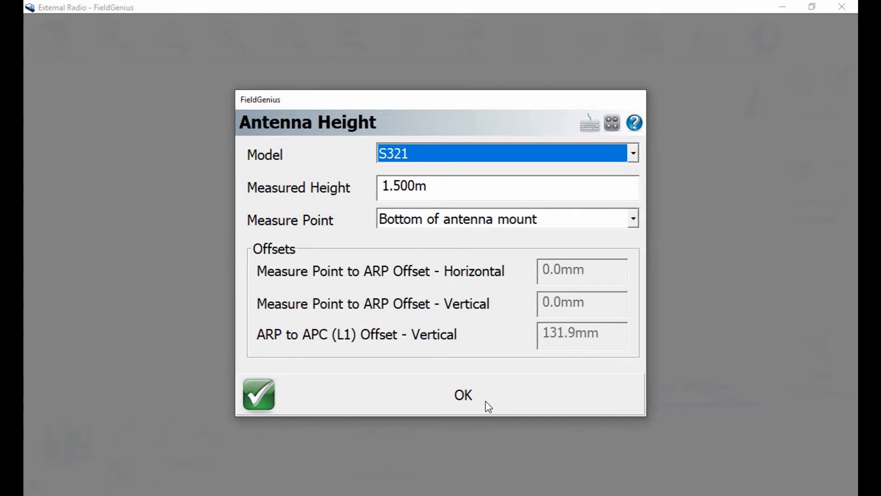
left_click(463, 395)
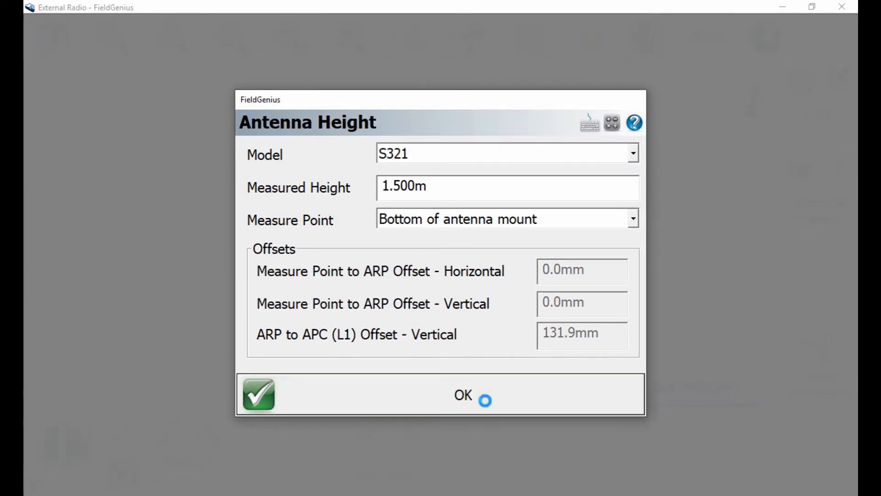
Confirm the antenna height to reach the link settings.
left_click(463, 394)
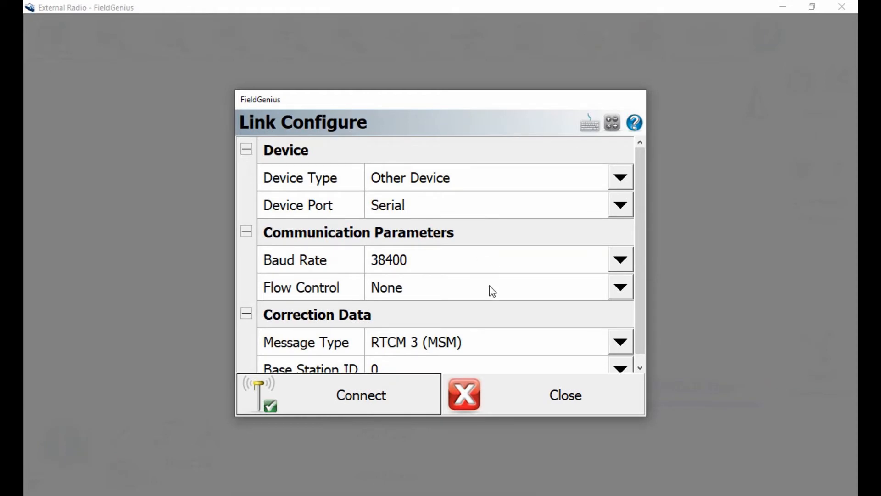
mouse_move(485, 307)
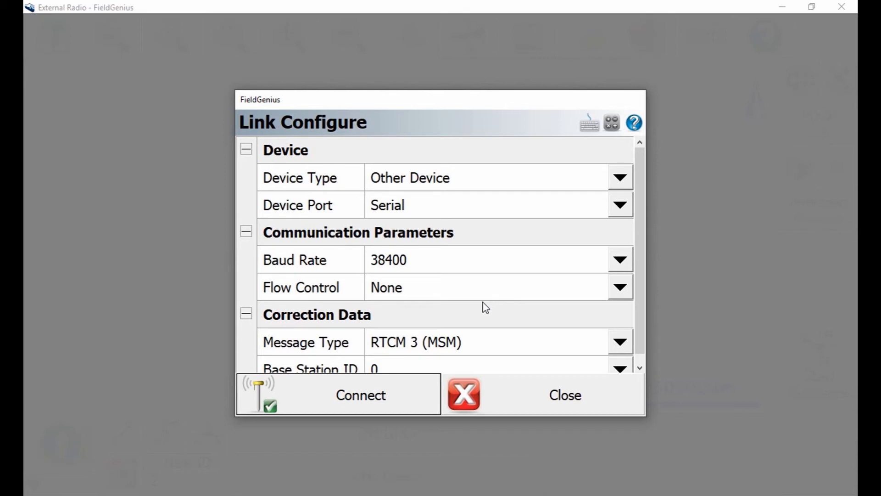
mouse_move(452, 337)
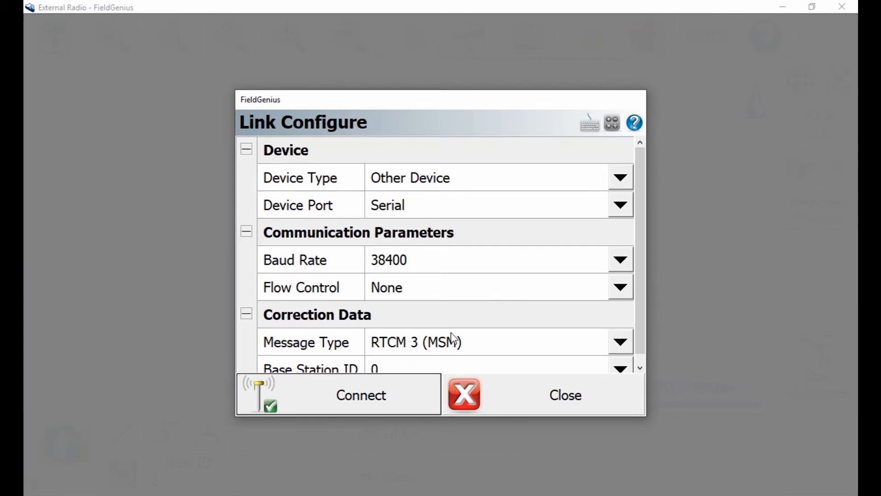
mouse_move(411, 391)
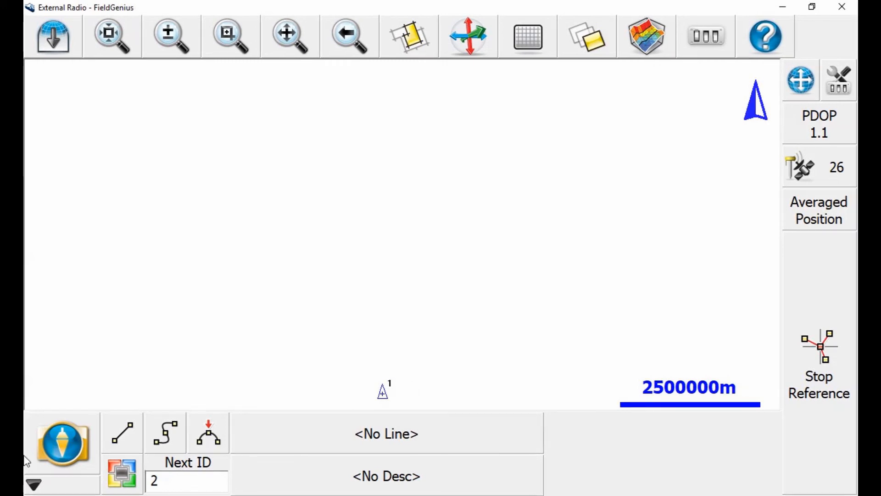
Disconnect FieldGenius from the base receiver via the main menu.
left_click(62, 443)
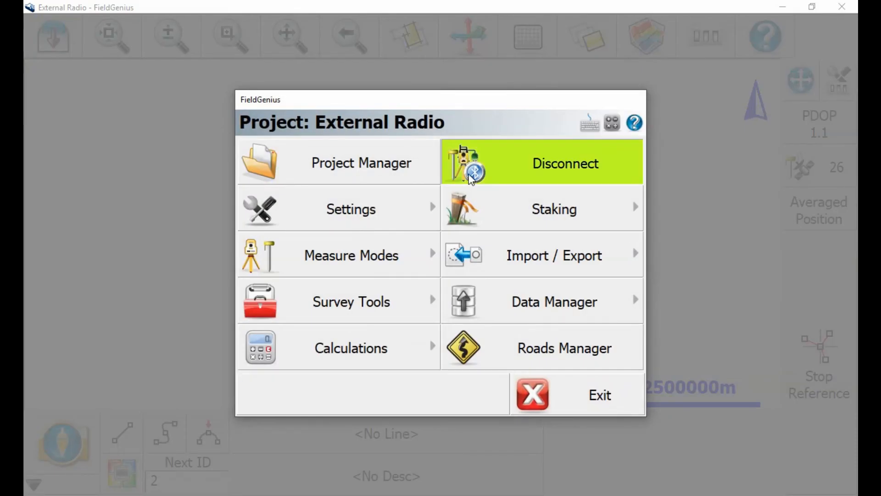
left_click(565, 163)
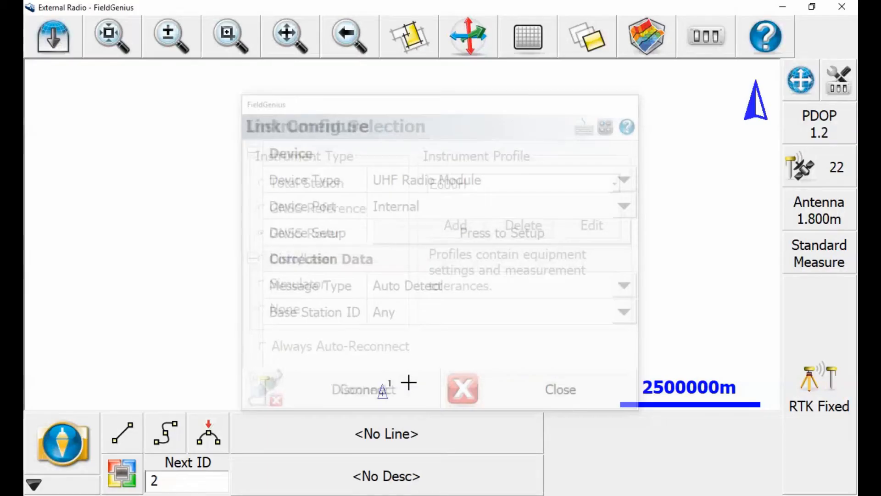